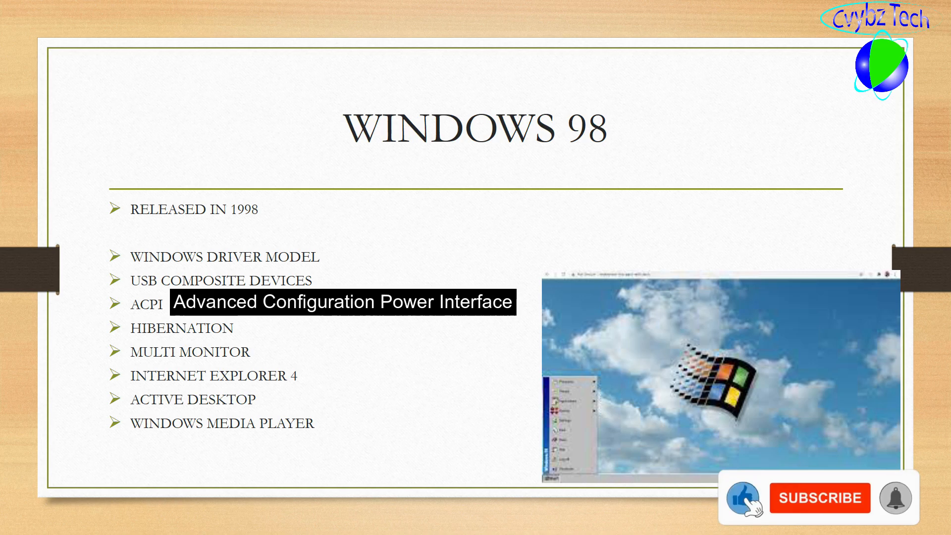
pyautogui.click(820, 499)
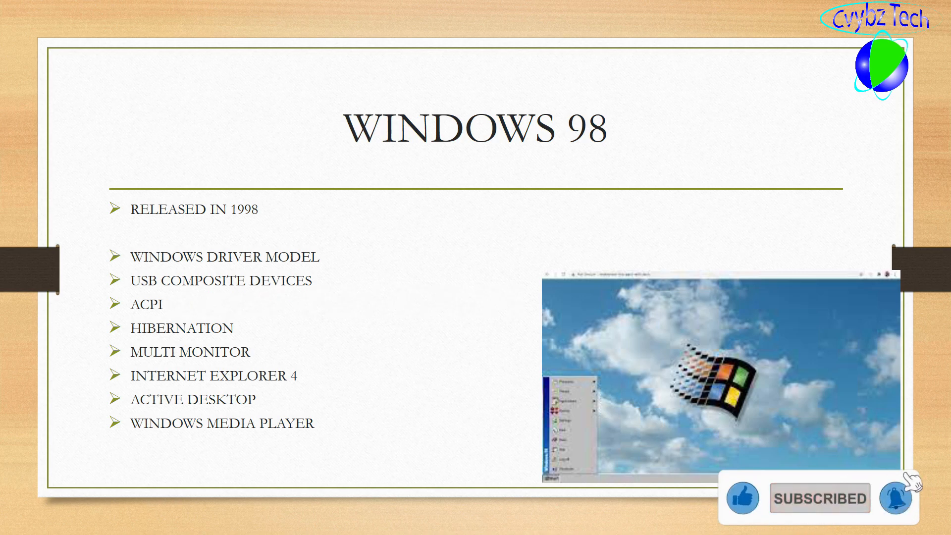